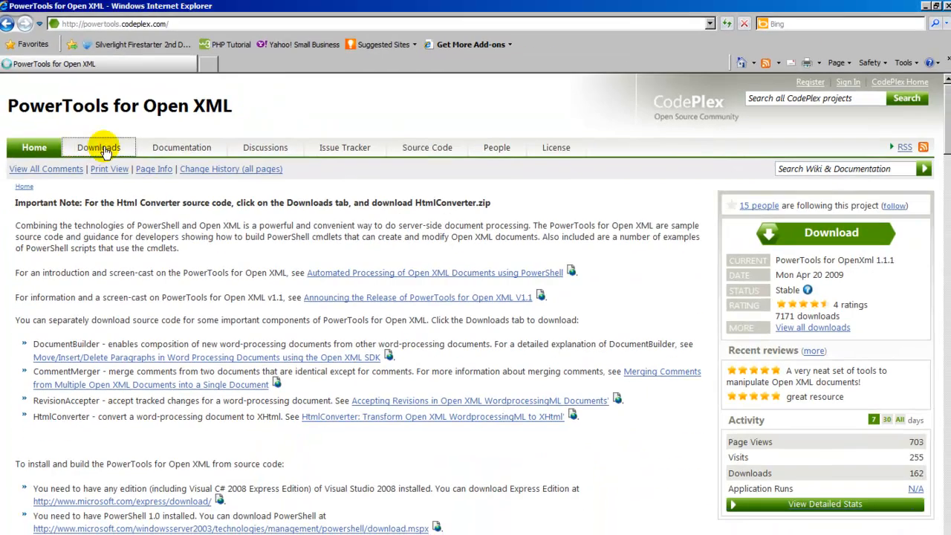
Step: Download HtmlConverter.zip from the CodePlex Downloads page, accepting the license agreement
left_click(99, 147)
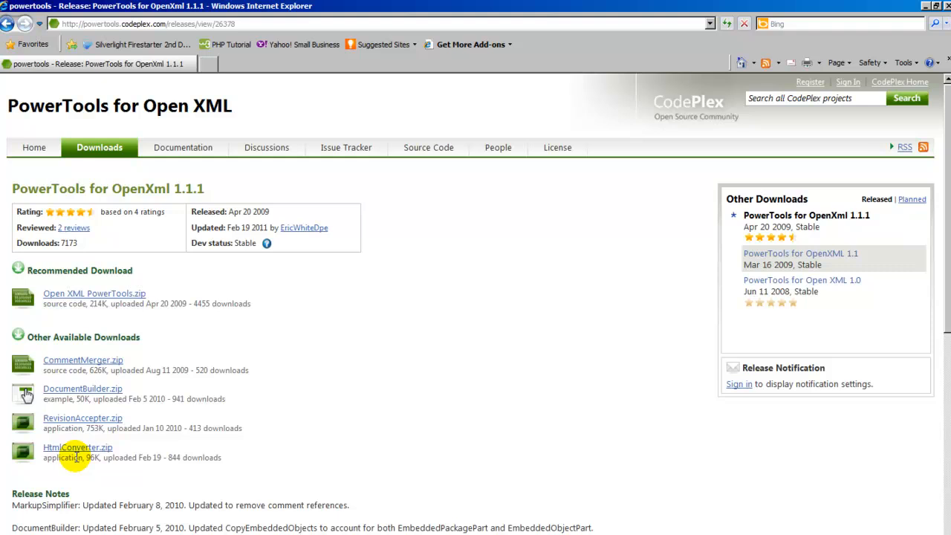
left_click(77, 447)
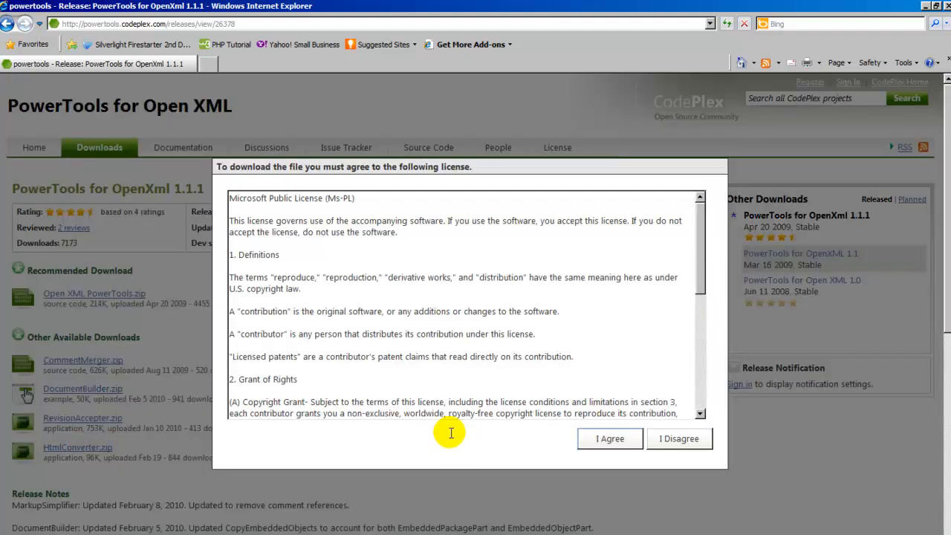
mouse_move(550, 436)
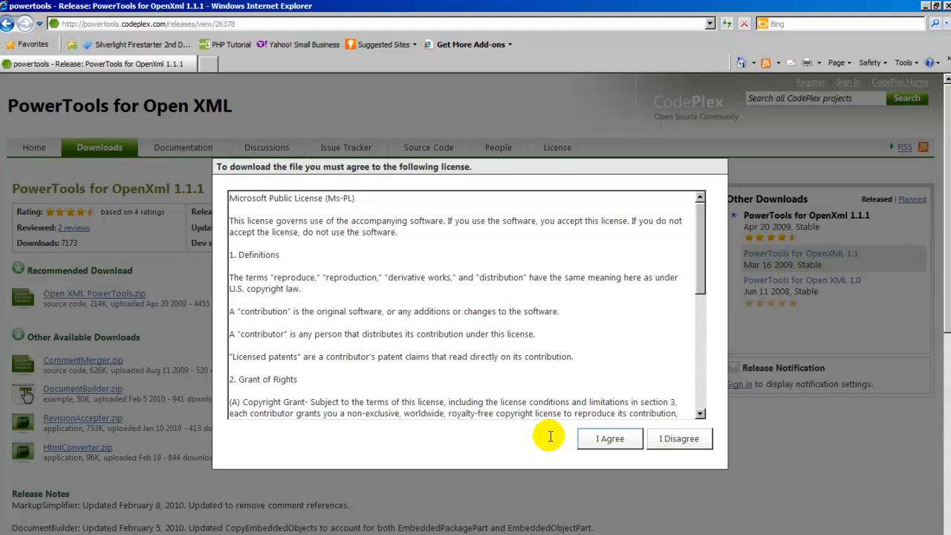
left_click(610, 439)
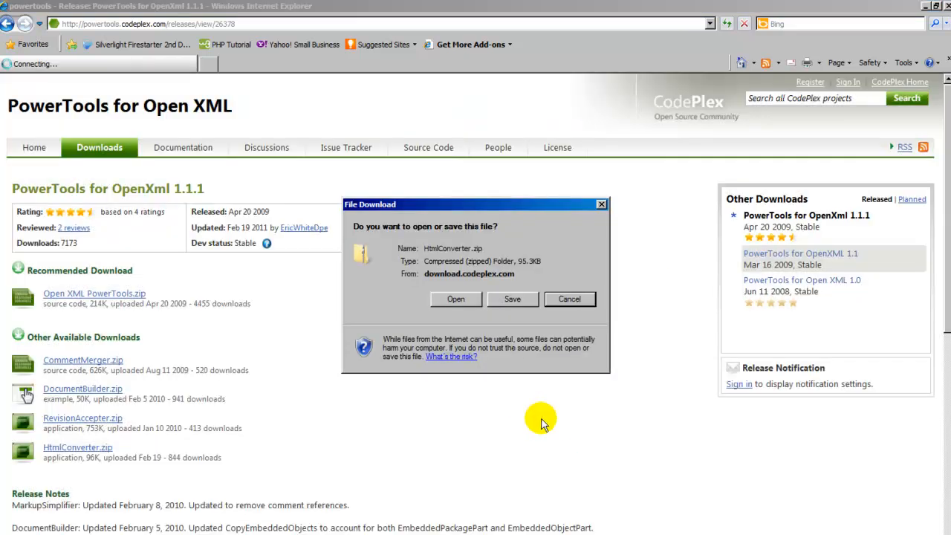
Step: Save HtmlConverter.zip into a new Public Documents folder named 11-03-09-Markup-Simplifier
left_click(512, 299)
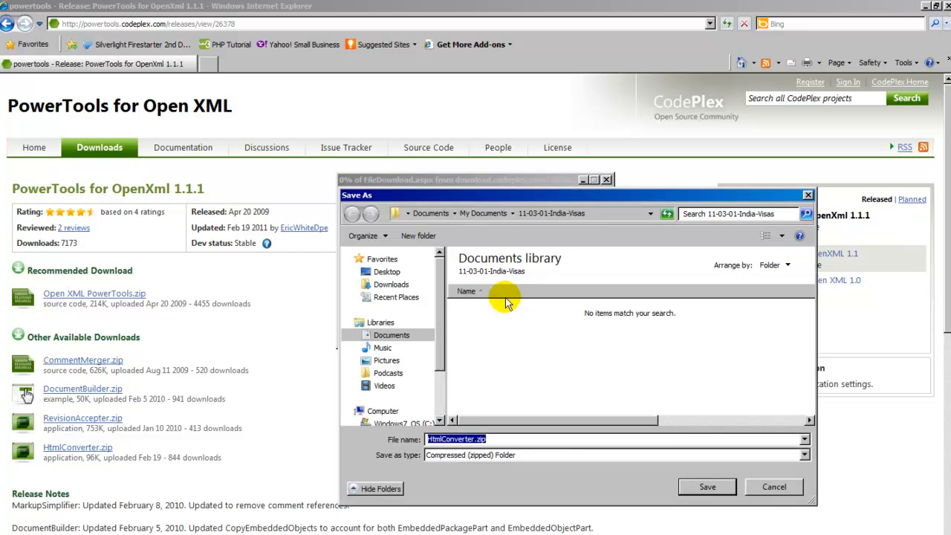
left_click(406, 360)
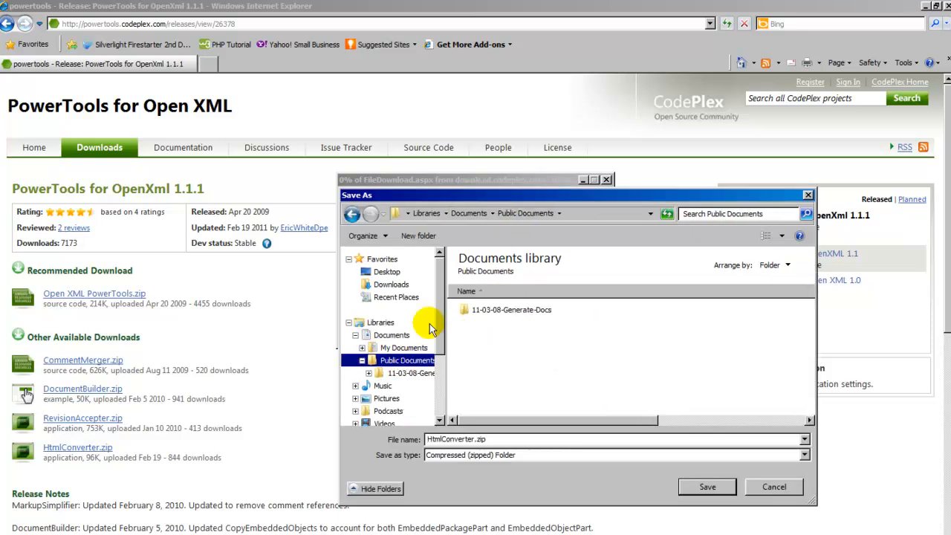
left_click(418, 235)
type("11-03-")
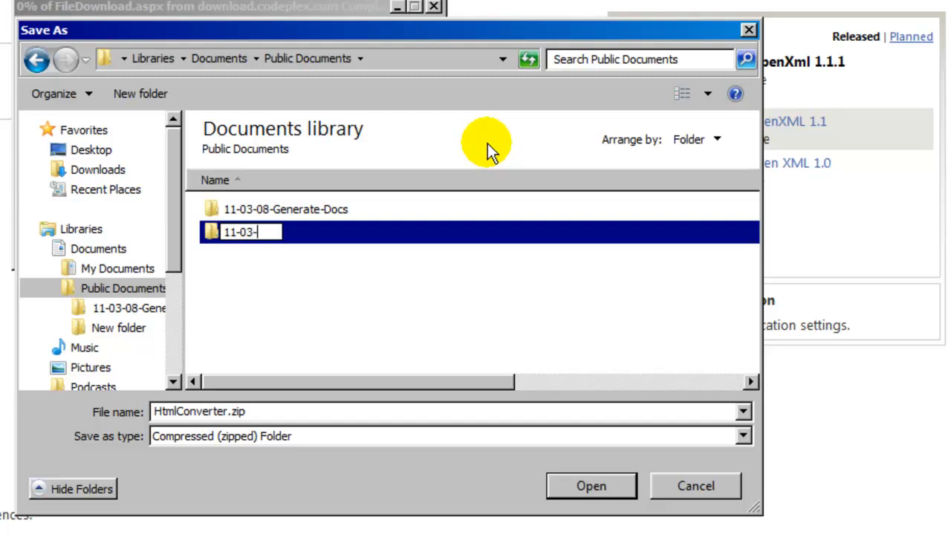
type("09-Markup")
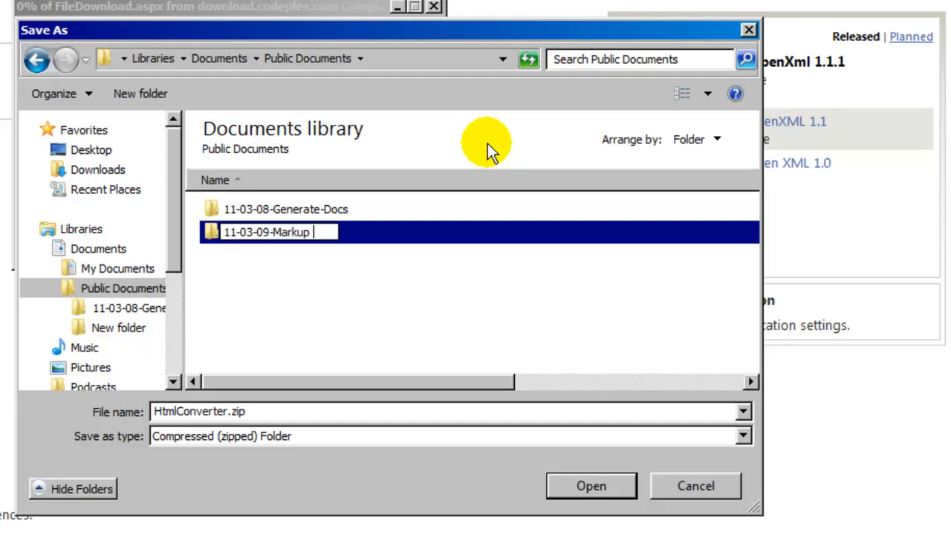
type("-Simpli")
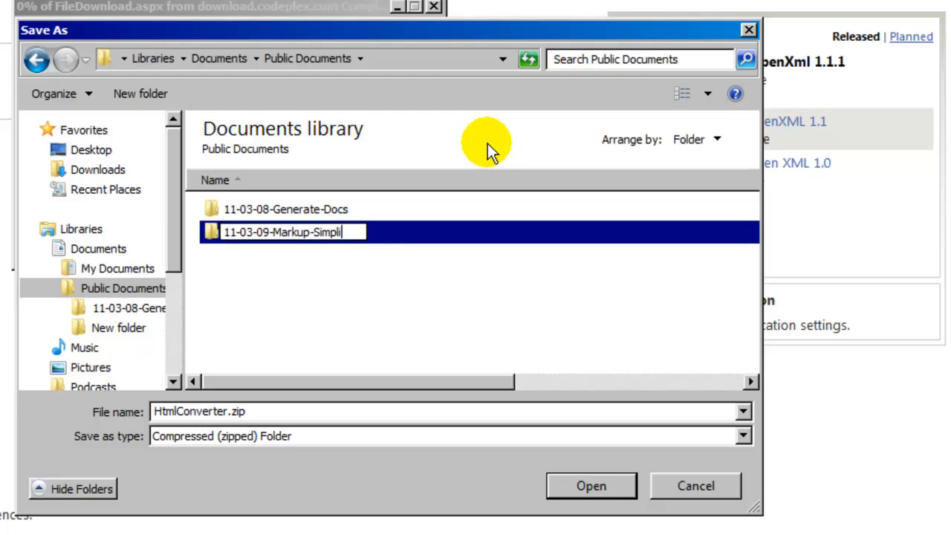
double_click(285, 232)
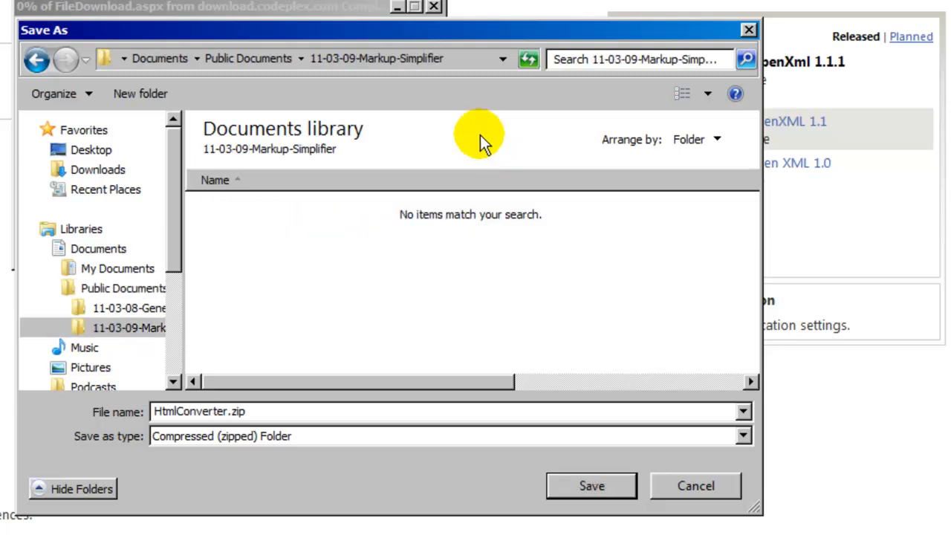
left_click(591, 485)
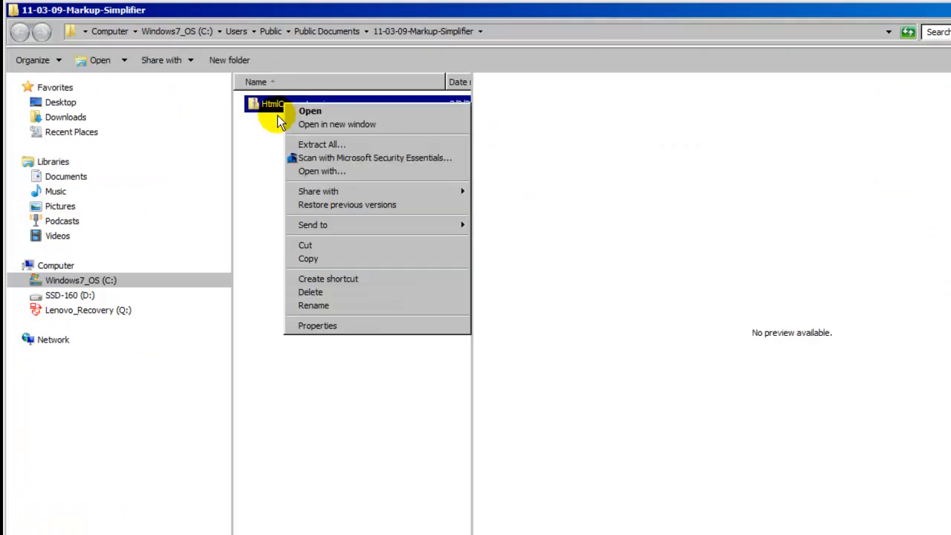
Step: Extract HtmlConverter.zip into the suggested HtmlConverter folder
left_click(322, 144)
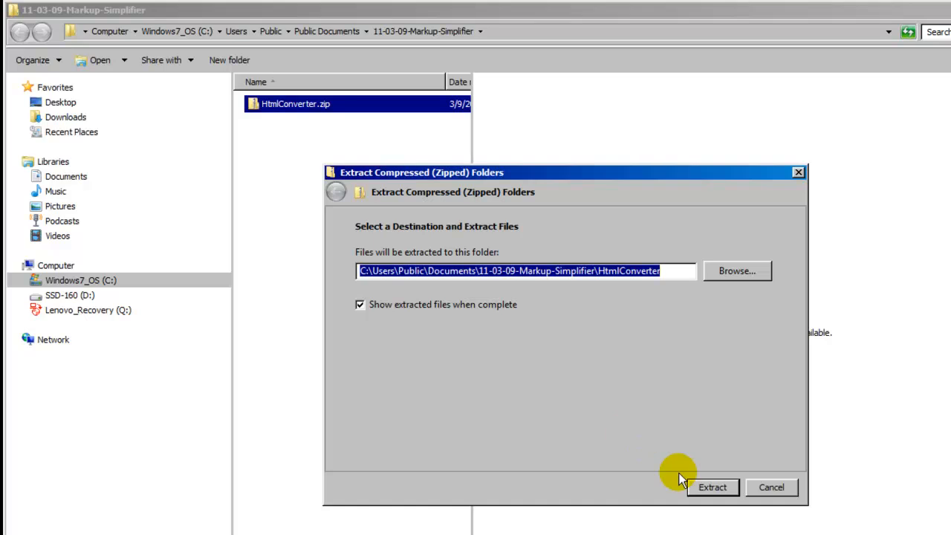
left_click(711, 487)
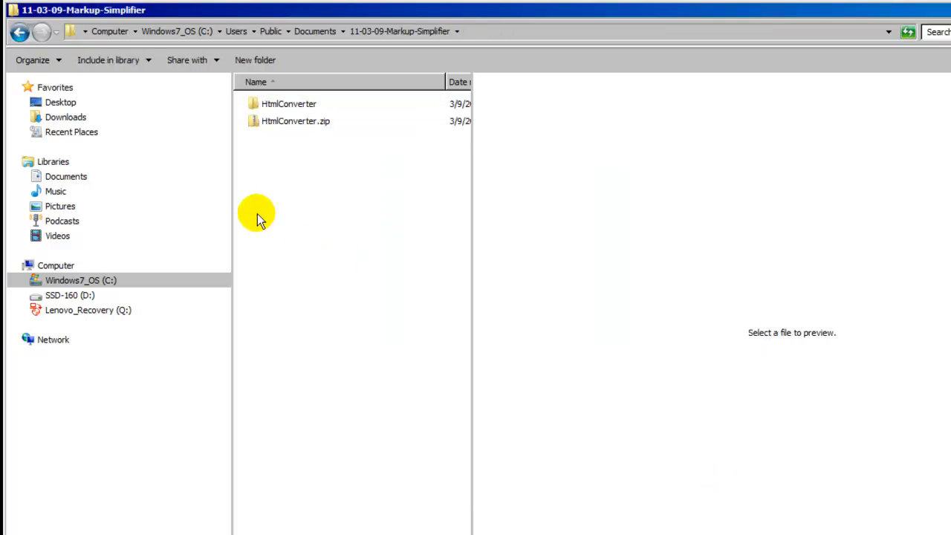
mouse_move(368, 304)
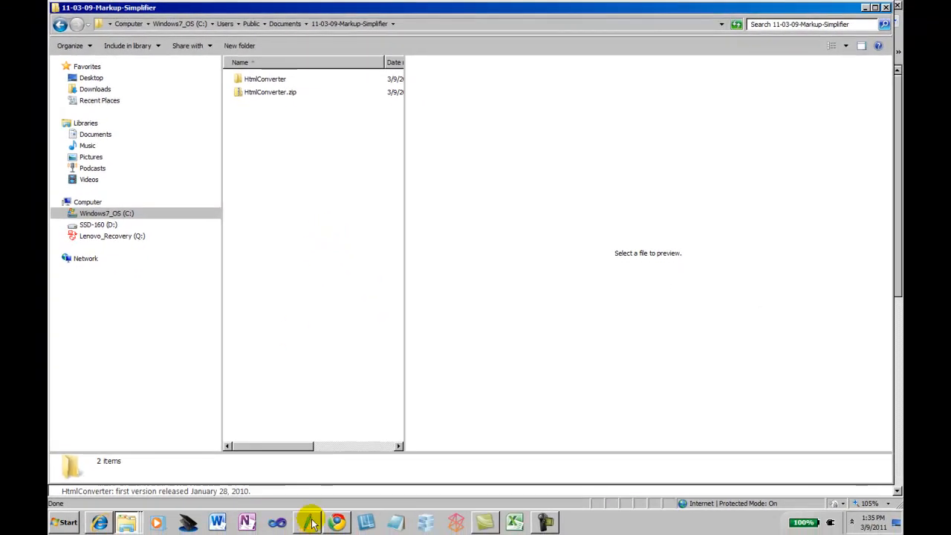
mouse_move(501, 270)
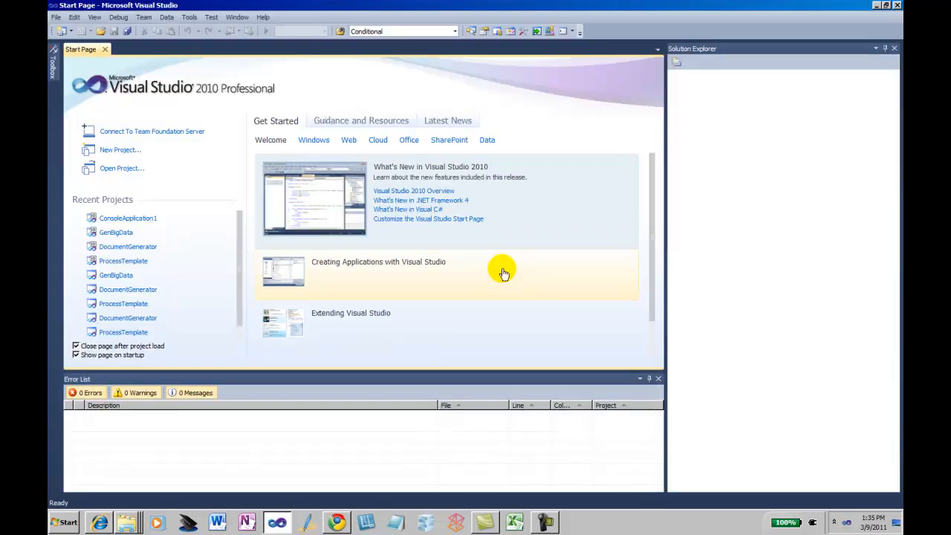
Step: Create Console Application TestMarkupSimplifier located in the 11-03-09-Markup-Simplifier folder
left_click(120, 150)
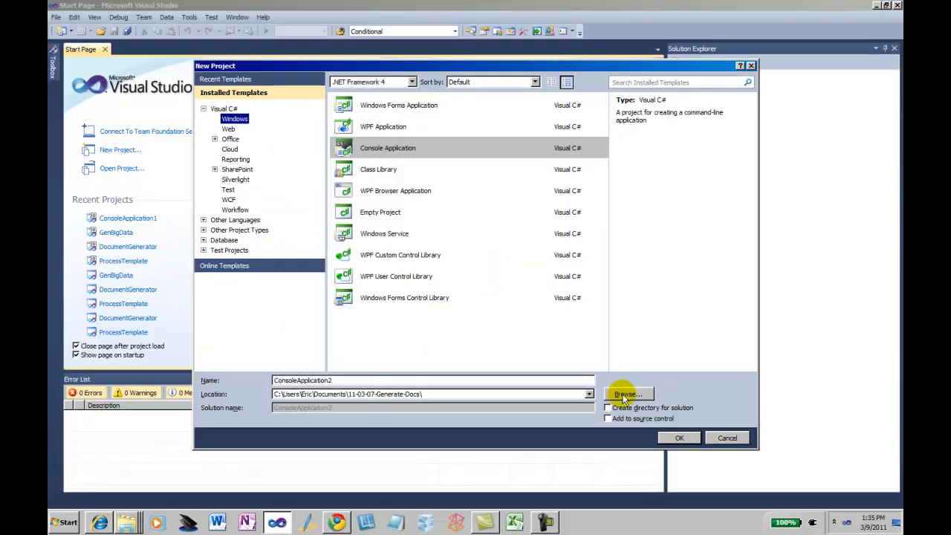
left_click(628, 394)
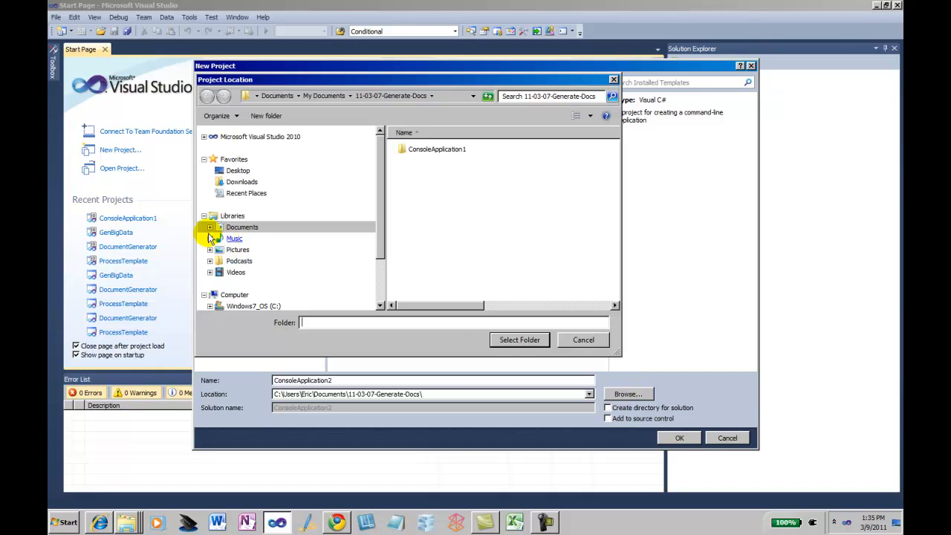
left_click(209, 227)
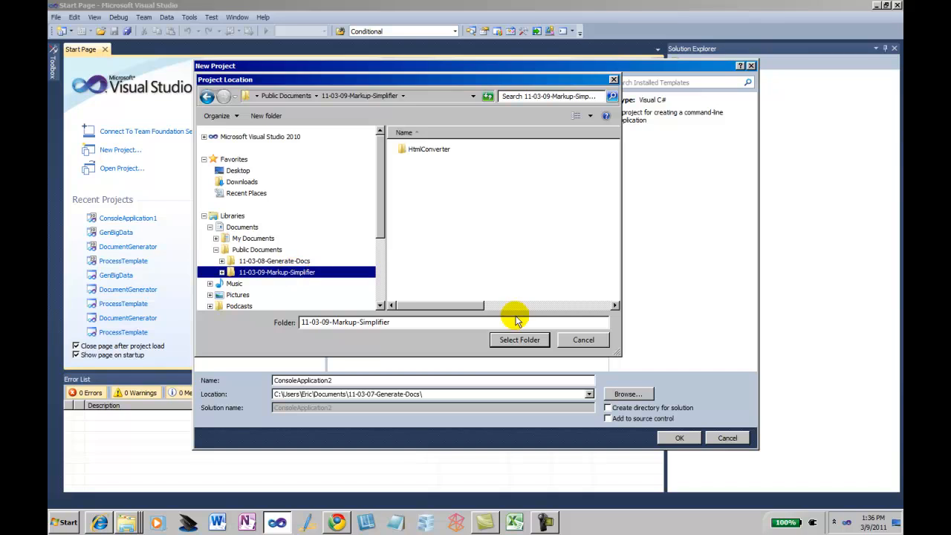
left_click(519, 339)
type("TestMarkupSimplifier")
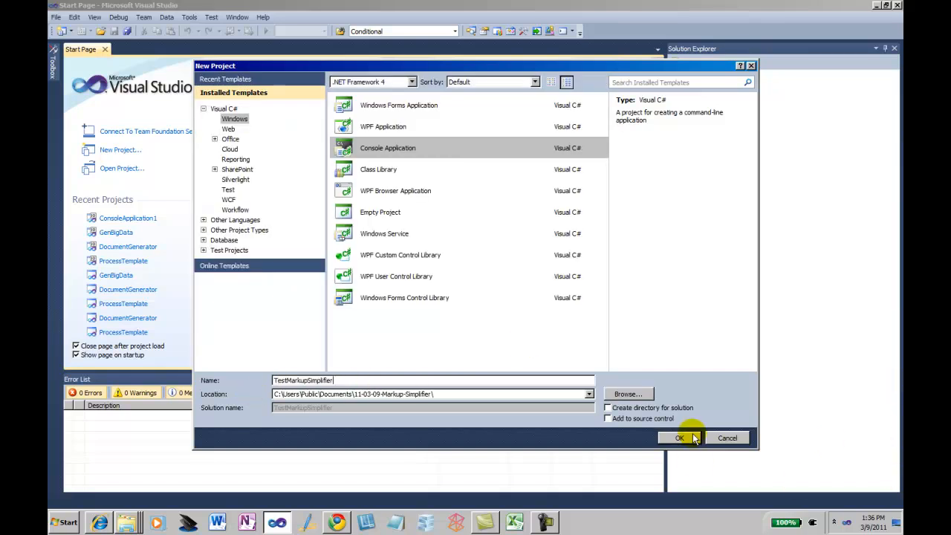
left_click(679, 437)
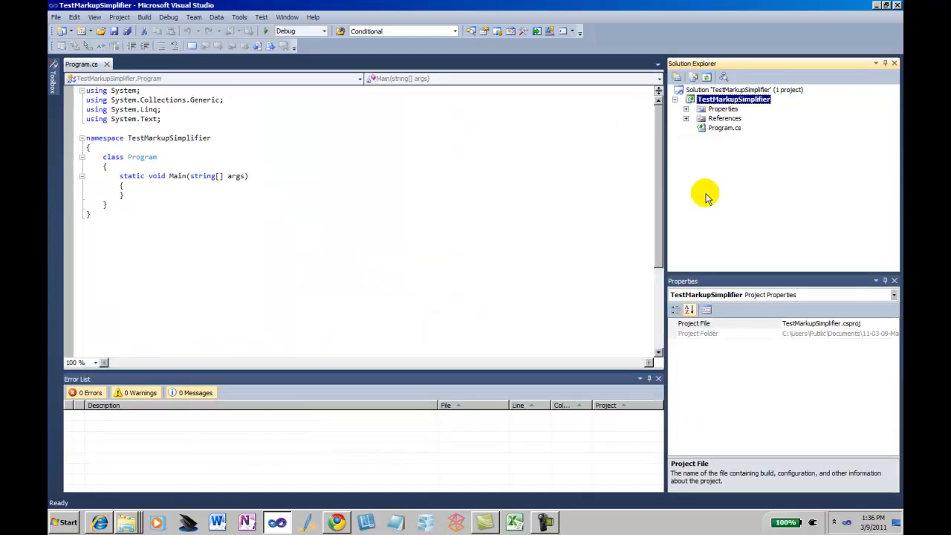
mouse_move(712, 128)
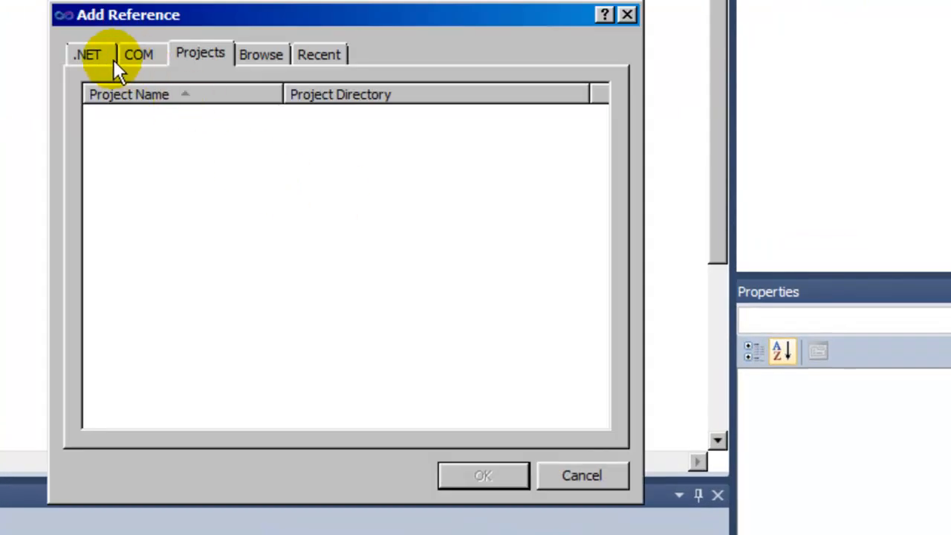
Step: Add .NET references DocumentFormat.OpenXml and WindowsBase to TestMarkupSimplifier
left_click(87, 55)
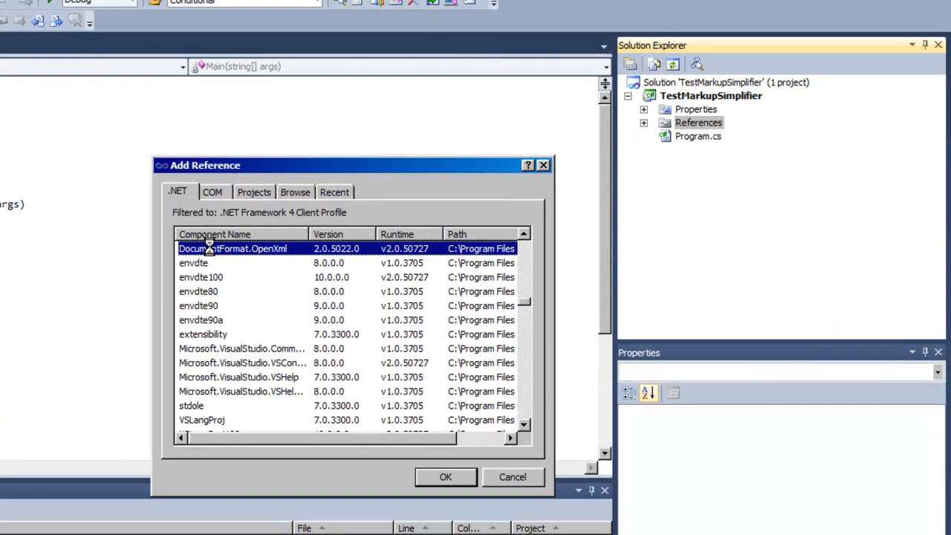
left_click(445, 477)
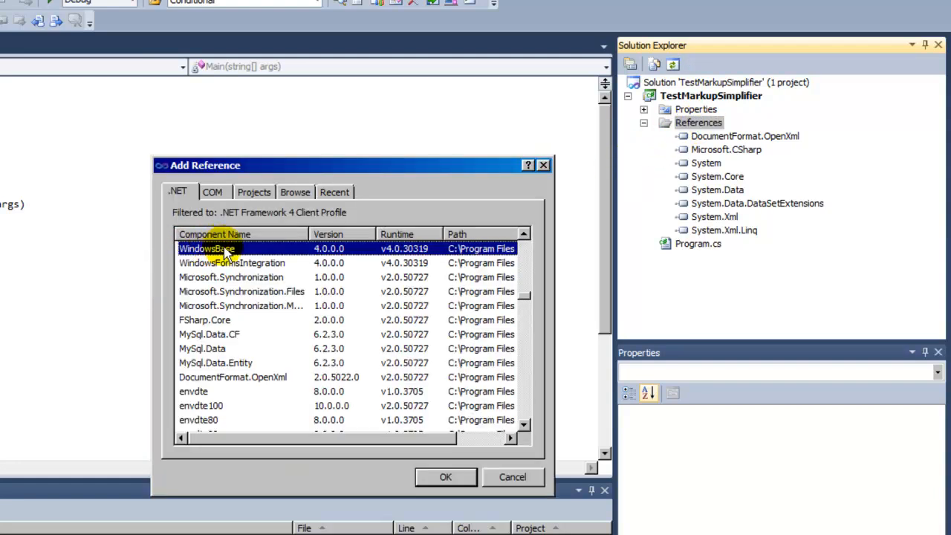
left_click(445, 477)
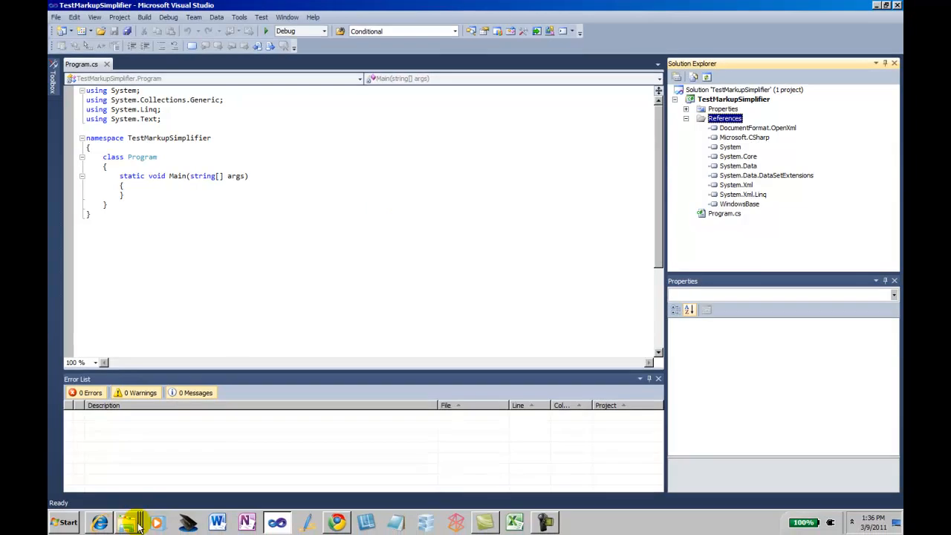
Step: Browse to HtmlConverter\HtmlConverter\OpenXmlPowerTools\OpenXmlPowerTools to show its source files
left_click(126, 523)
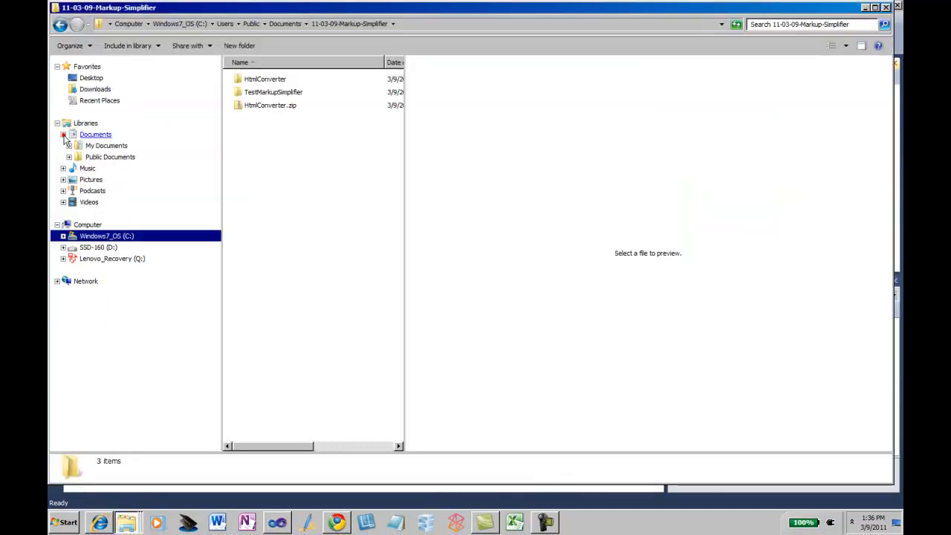
left_click(63, 134)
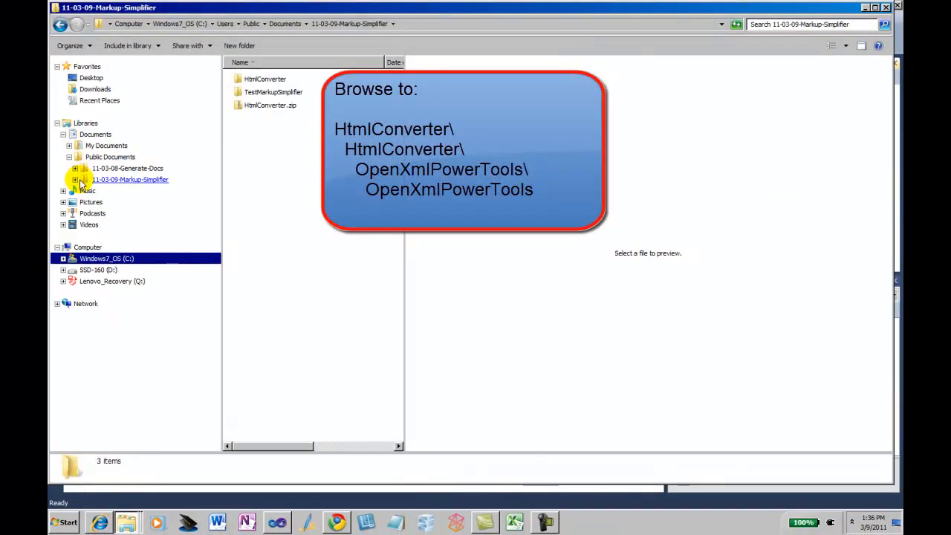
left_click(75, 179)
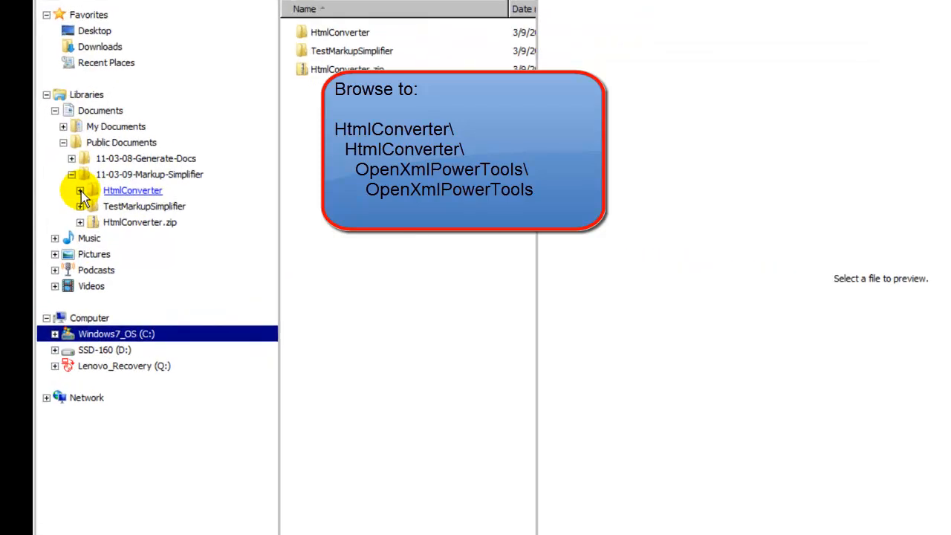
left_click(72, 190)
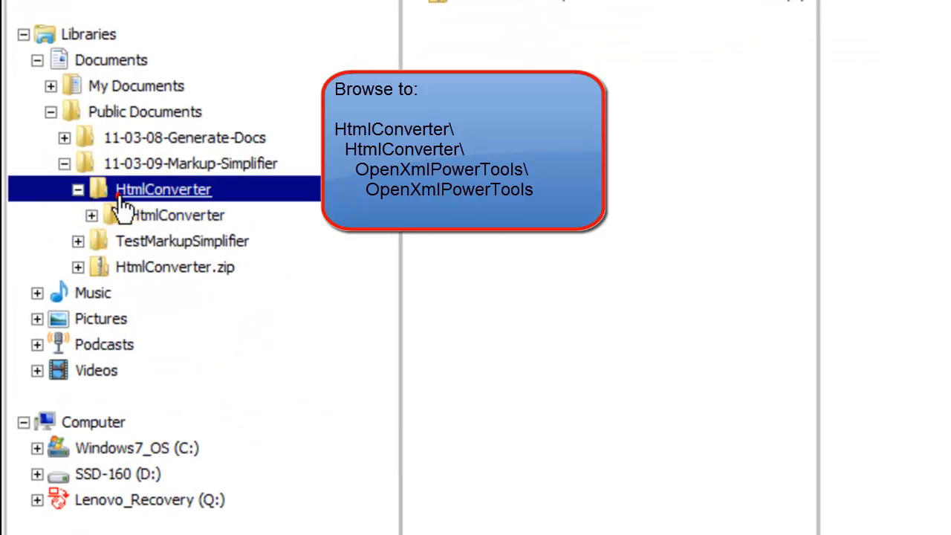
left_click(177, 215)
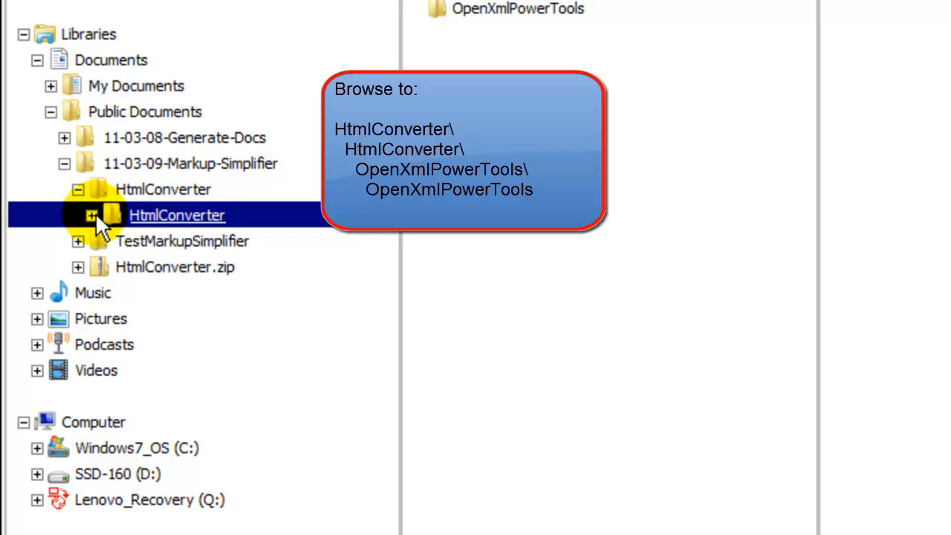
left_click(91, 215)
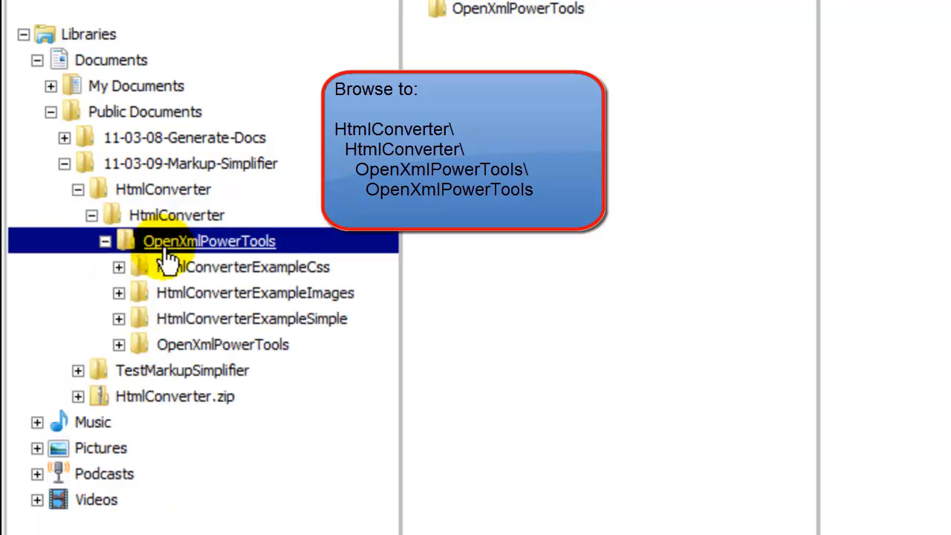
left_click(222, 344)
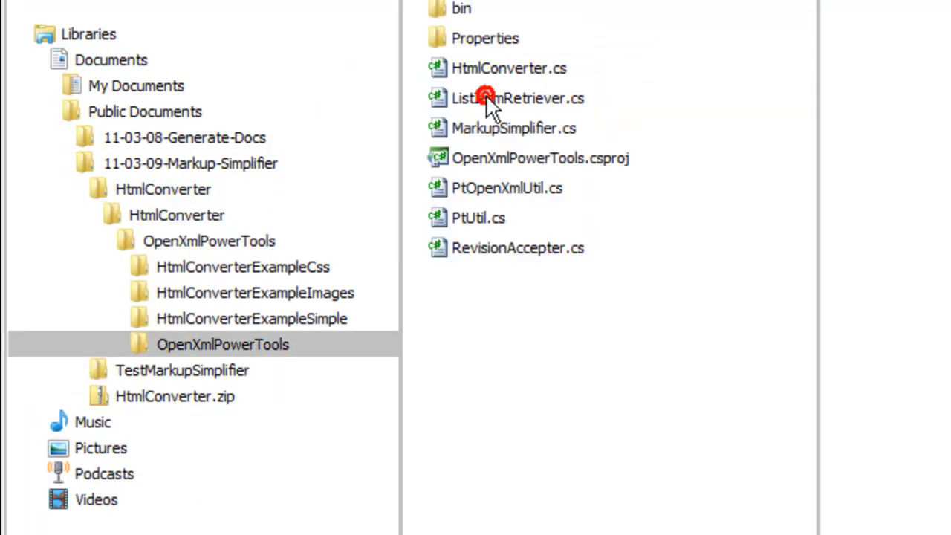
mouse_move(509, 137)
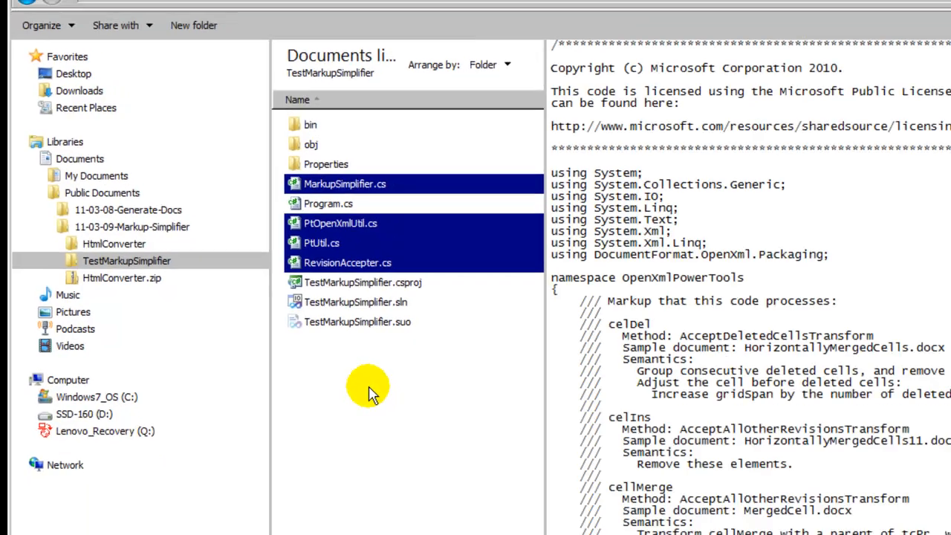
Step: Add existing MarkupSimplifier.cs, PtOpenXmlUtil.cs, PtUtil.cs and RevisionAccepter.cs to the project
double_click(355, 301)
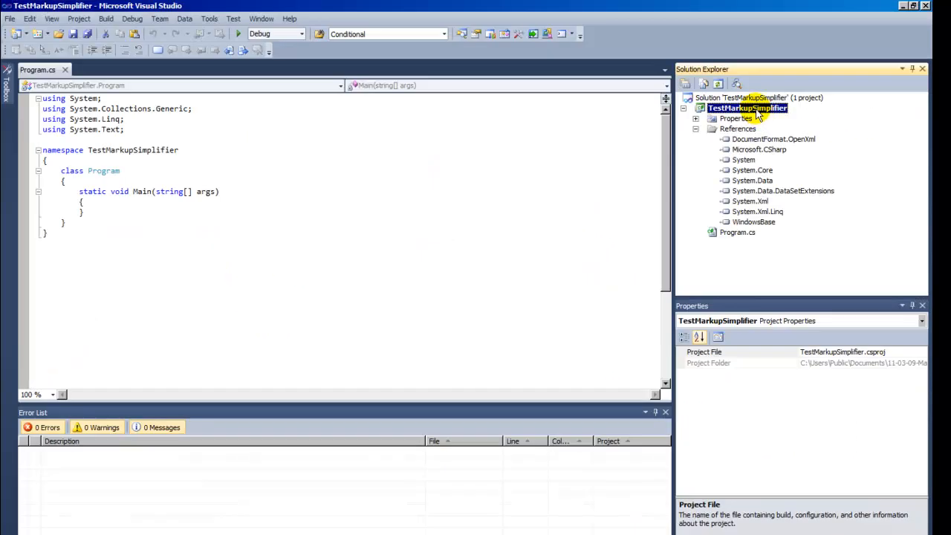
mouse_move(678, 183)
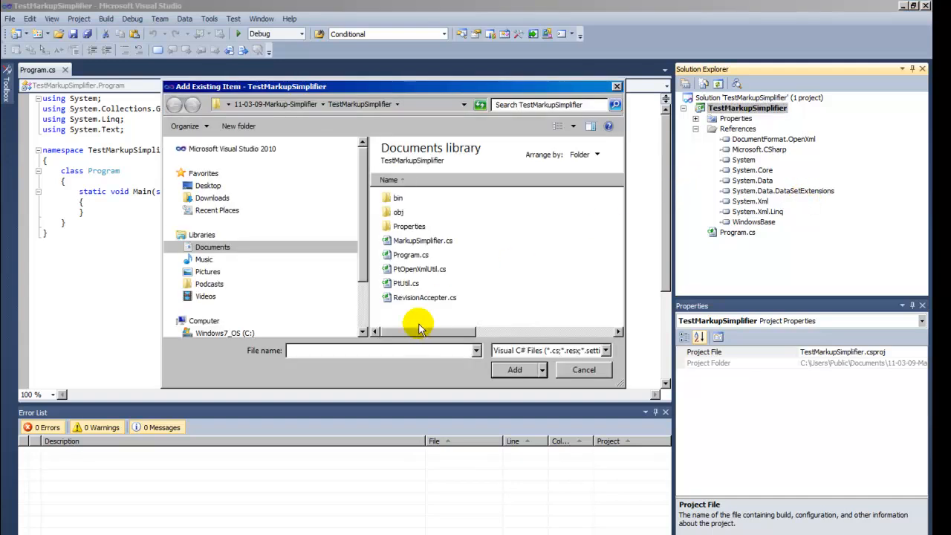
left_click(423, 240)
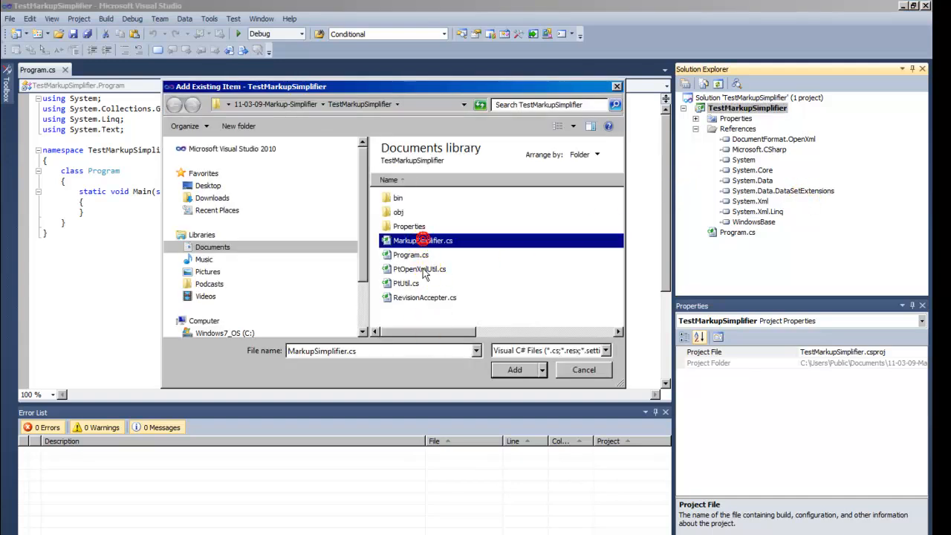
left_click(424, 297)
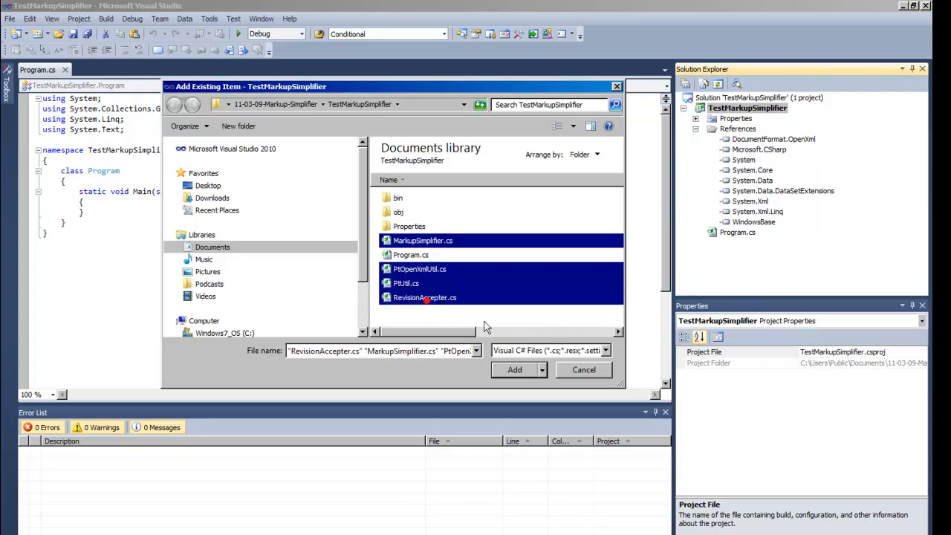
left_click(515, 370)
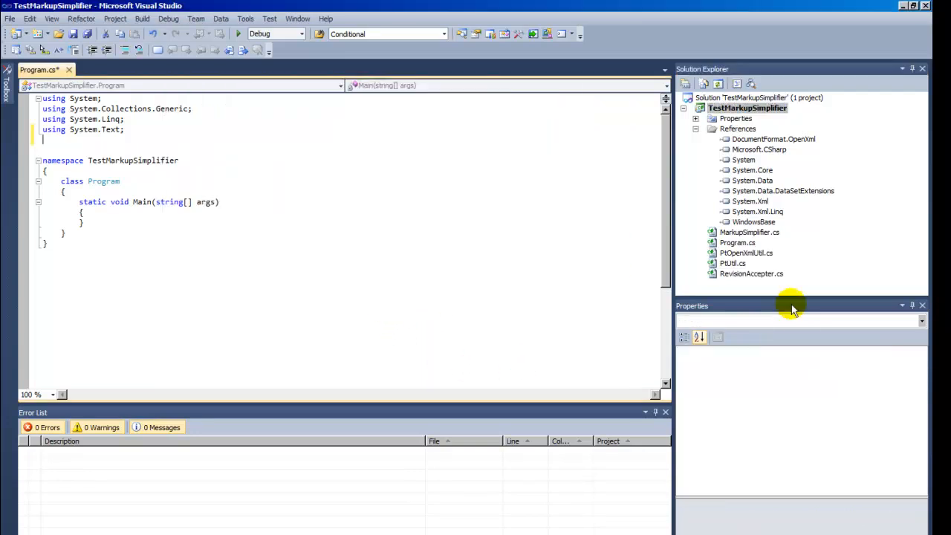
Step: Write using directives and a Main that opens Test.docx and calls SimplifyMarkup
type("using DocumentFormat.OpenXml.Packaging;")
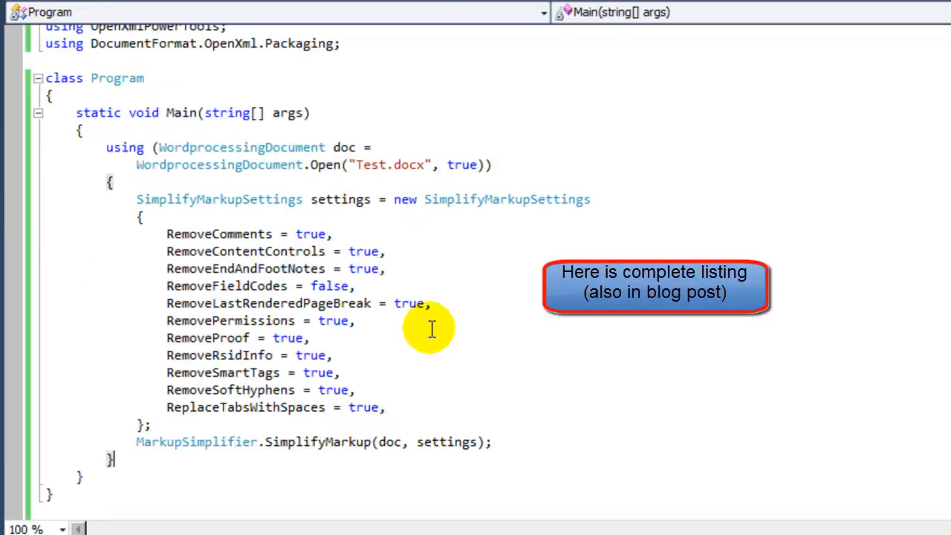
mouse_move(464, 370)
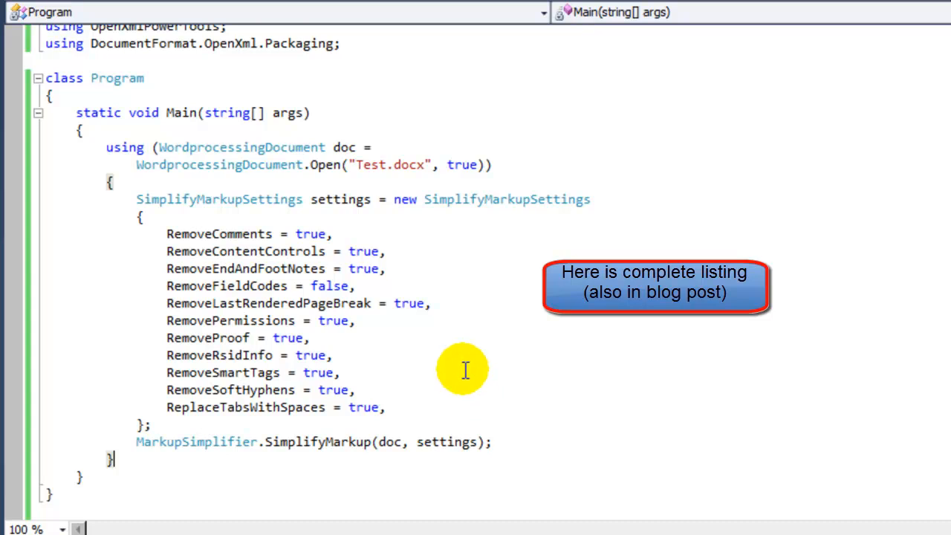
mouse_move(483, 406)
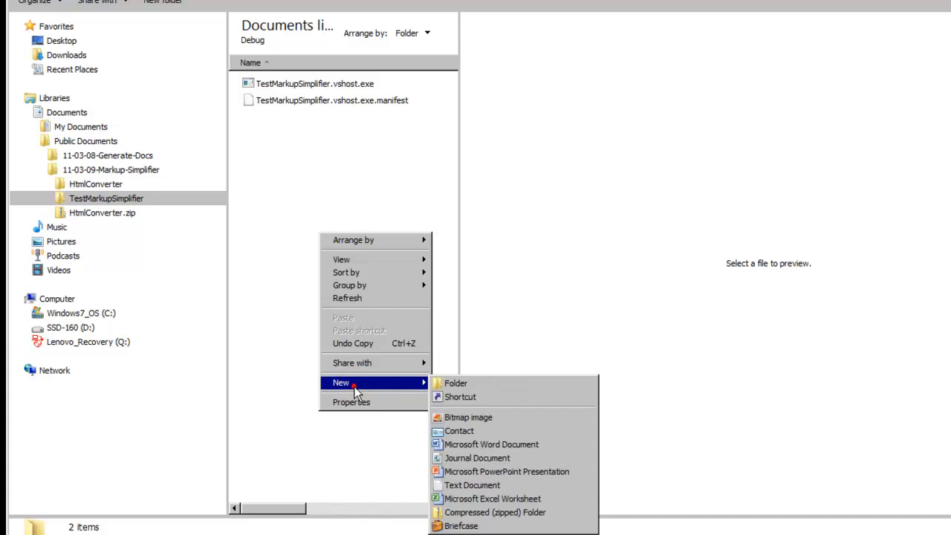
Step: Create a new blank Word document named Test.docx in the Debug folder
left_click(491, 444)
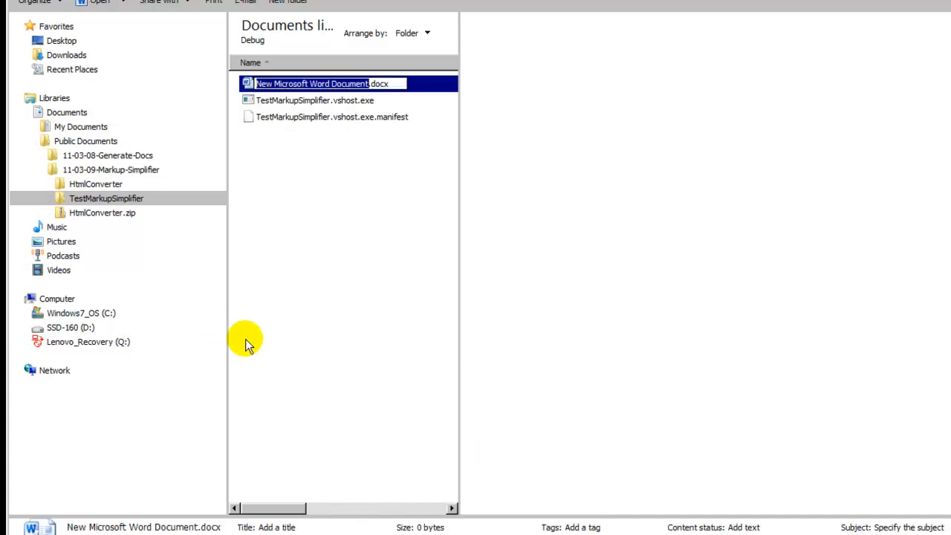
type("Test.docx")
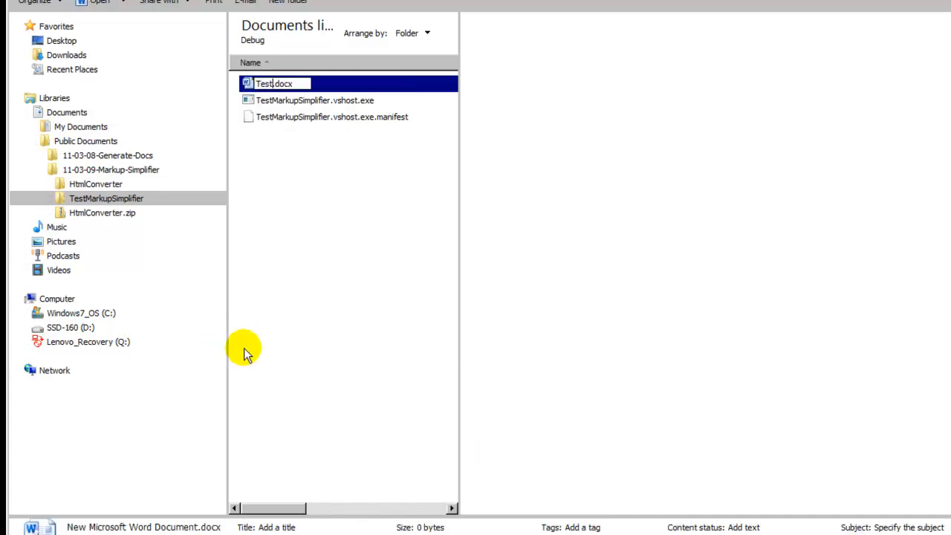
key("Return")
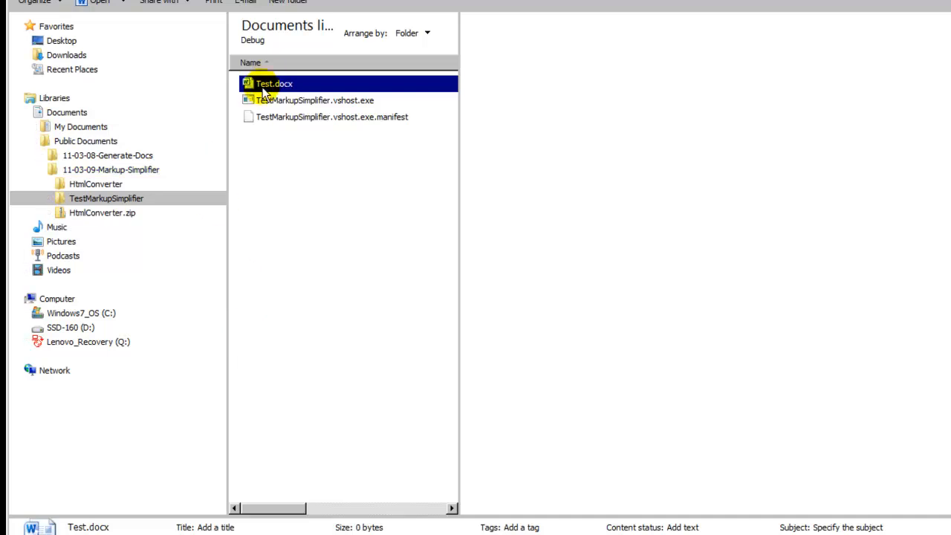
Step: Add body text beginning 'This is' to Test.docx in Word, then return to Visual Studio
double_click(273, 83)
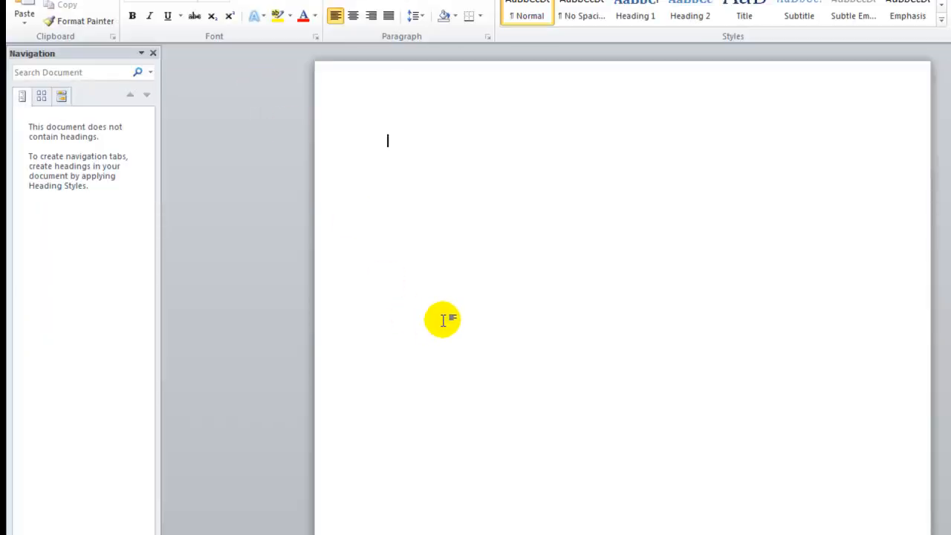
type("This is")
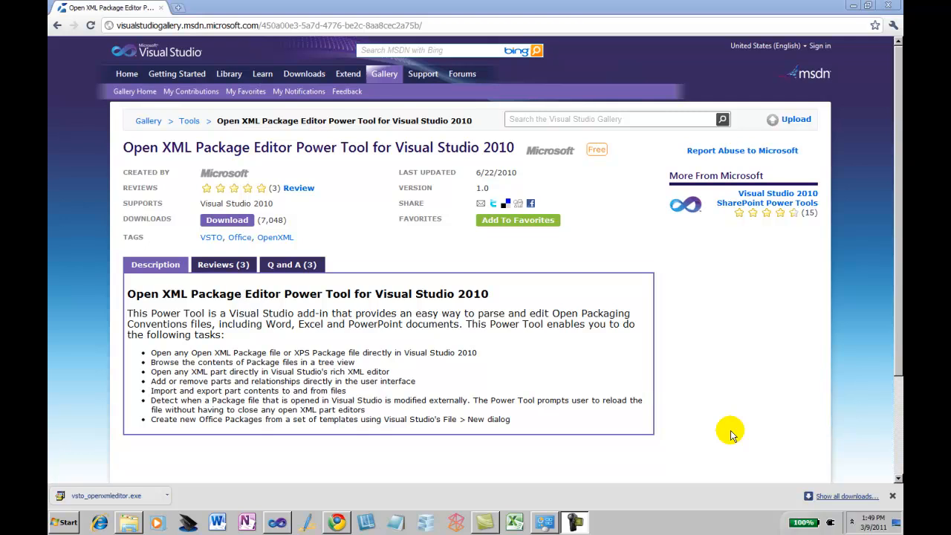
left_click(129, 523)
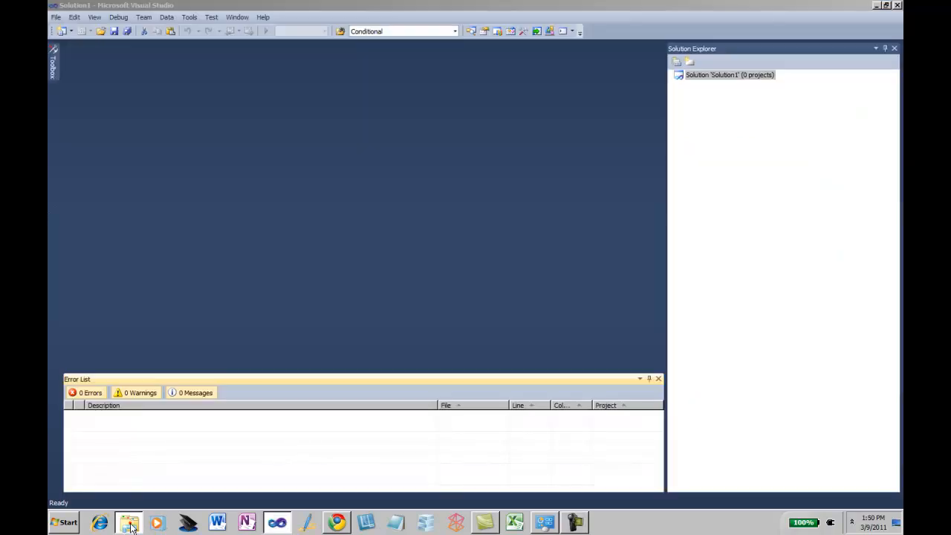
Step: Open Test.docx as an Open XML package and open its word/document.xml part
left_click(129, 523)
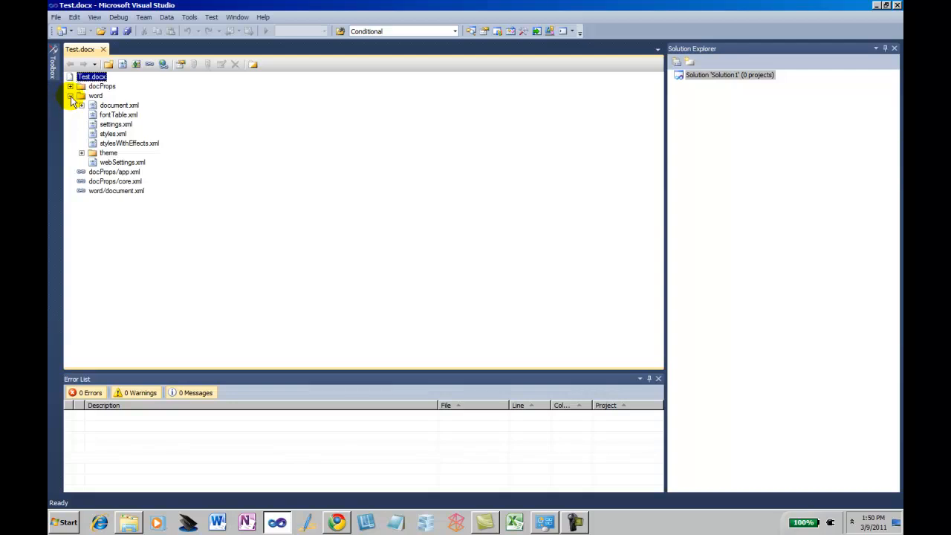
right_click(119, 105)
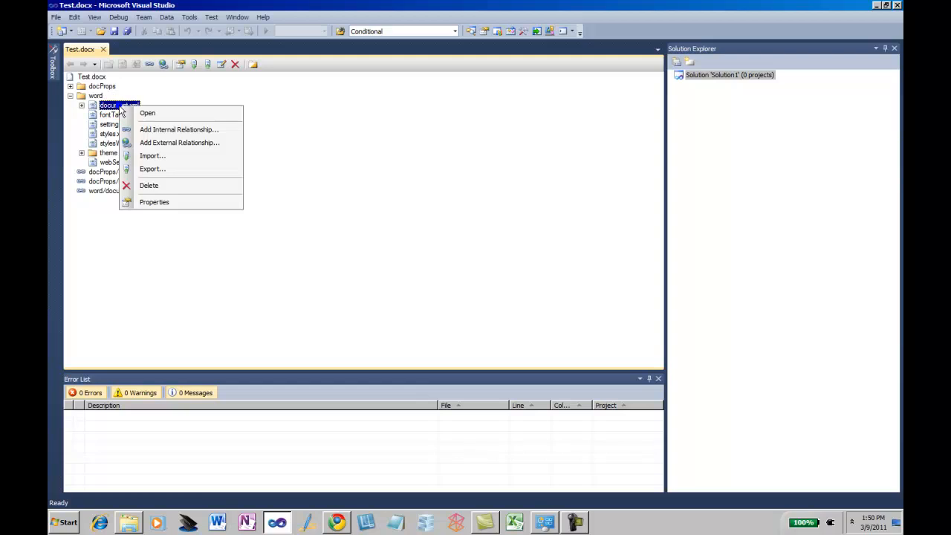
left_click(147, 113)
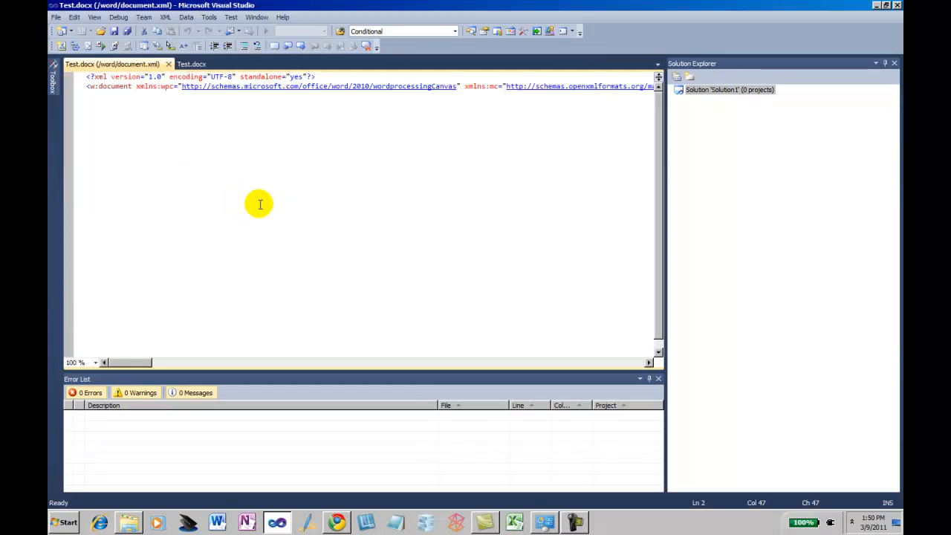
mouse_move(239, 188)
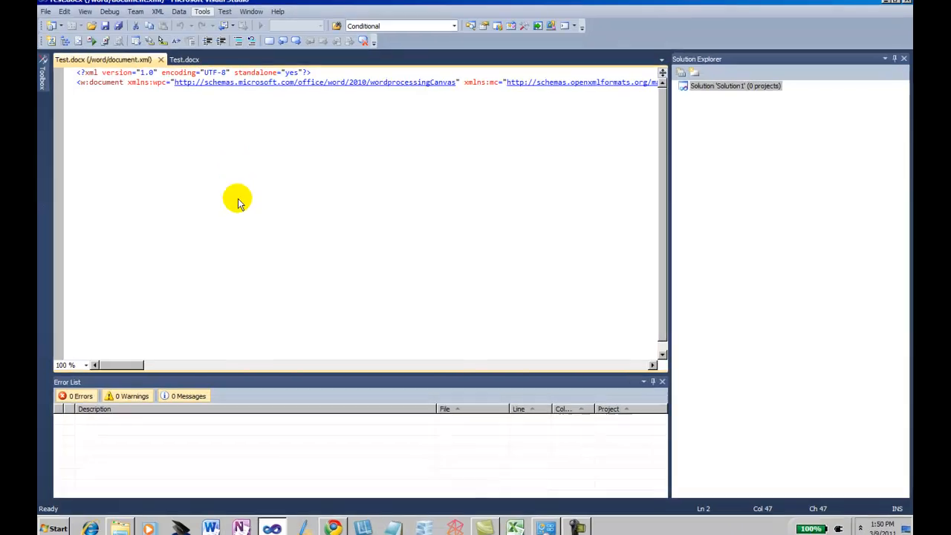
Step: Set Text Editor > XML > Formatting to align attributes each on a separate line
left_click(202, 11)
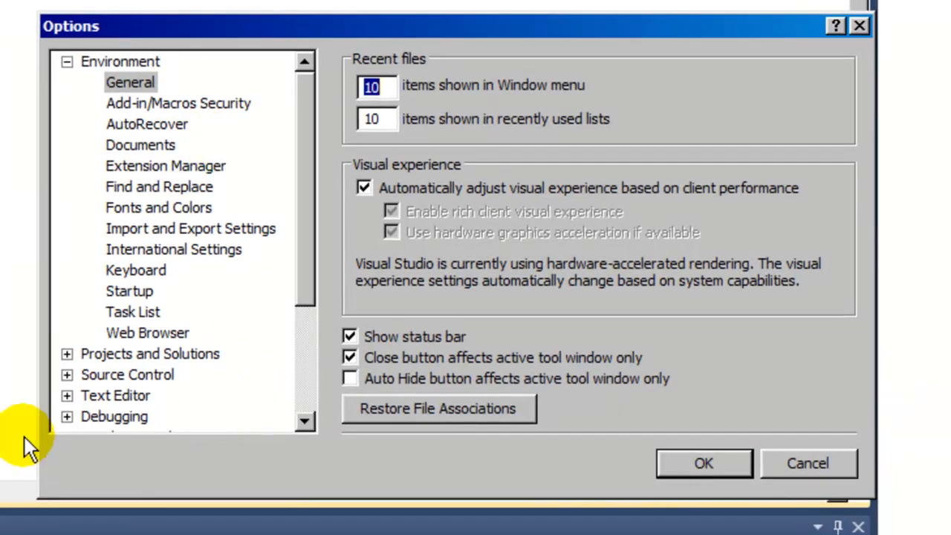
scroll("down", 3)
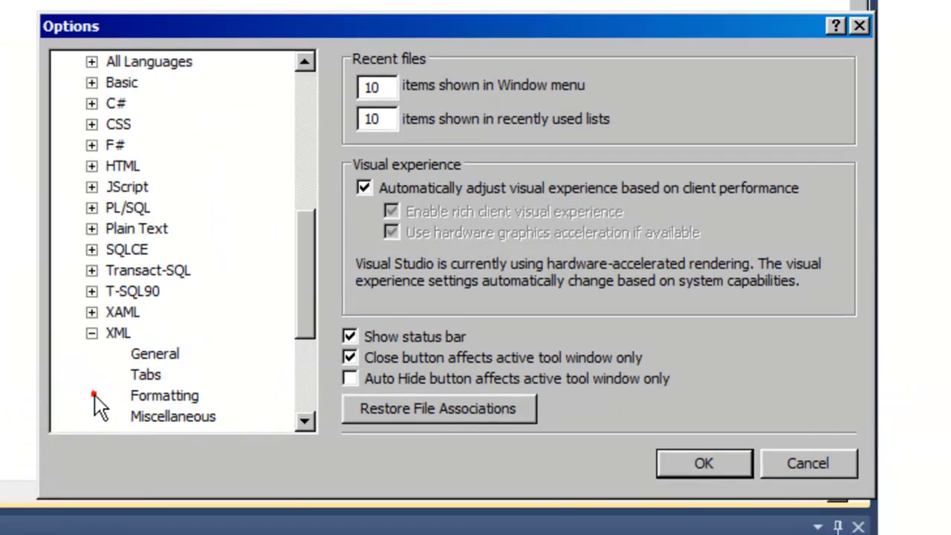
mouse_move(146, 374)
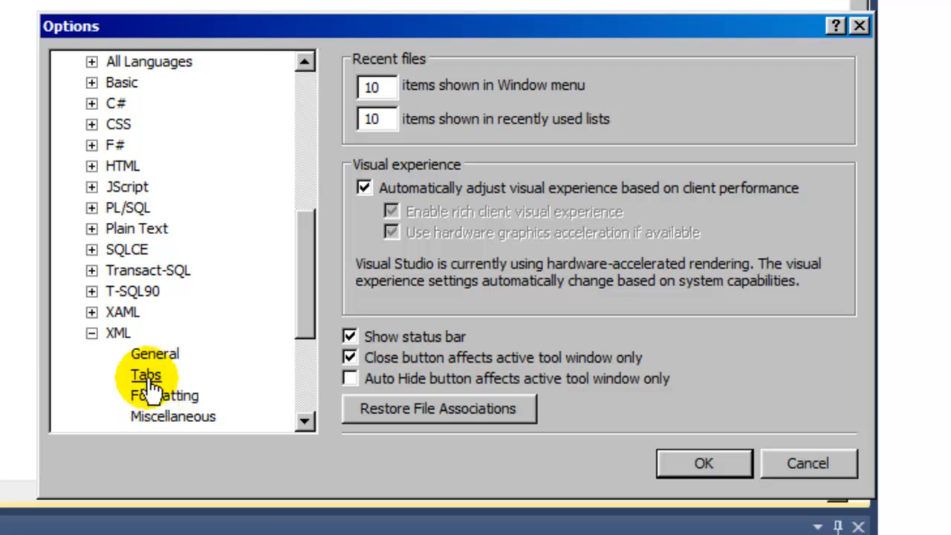
left_click(163, 394)
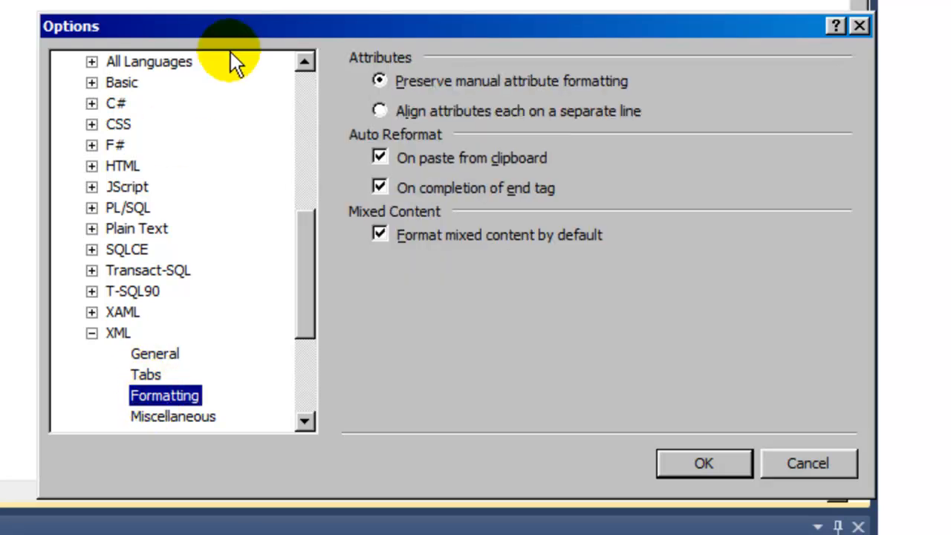
left_click(380, 111)
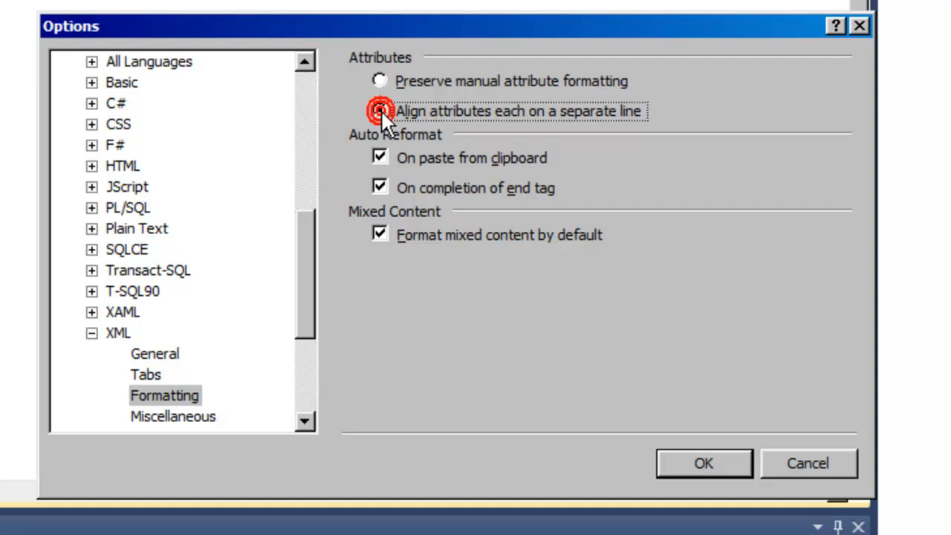
left_click(703, 463)
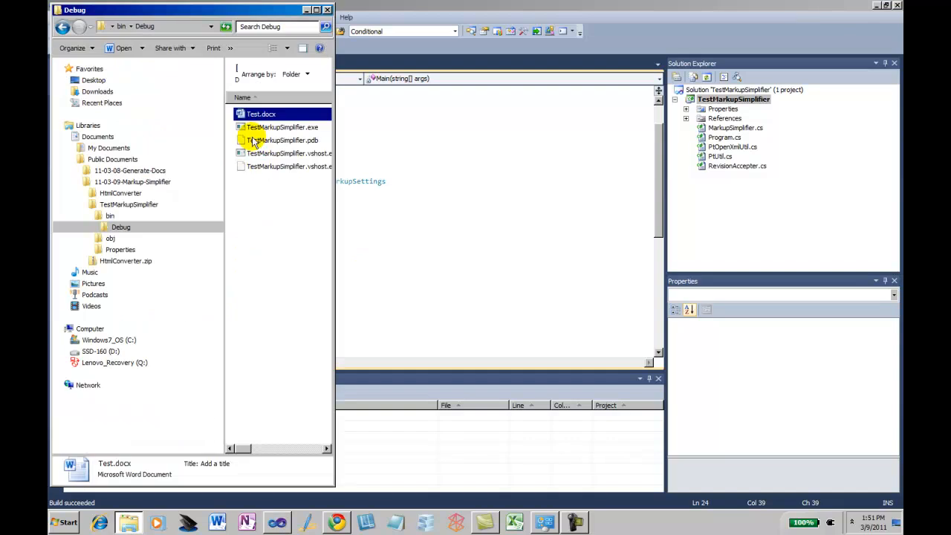
Step: Load the processed Test.docx from bin\Debug in the Open XML Package Editor
left_click(261, 114)
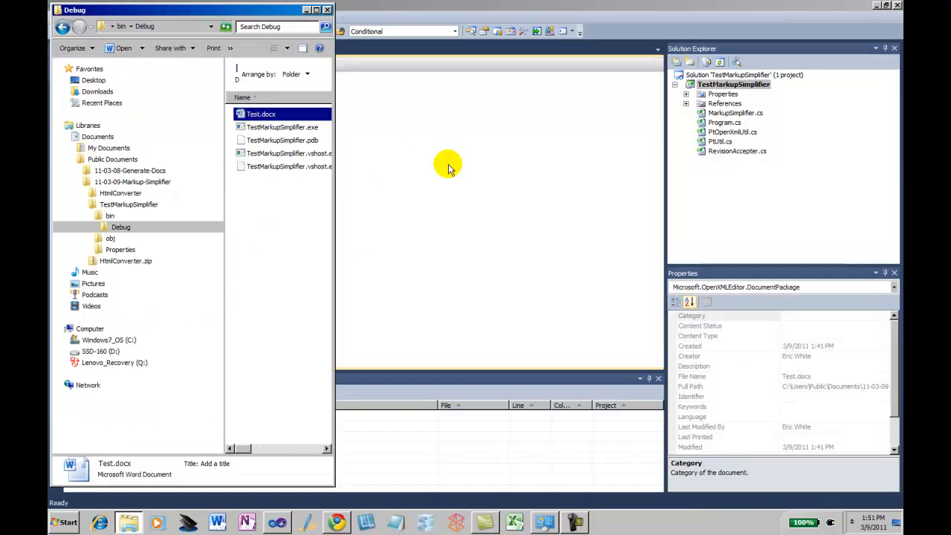